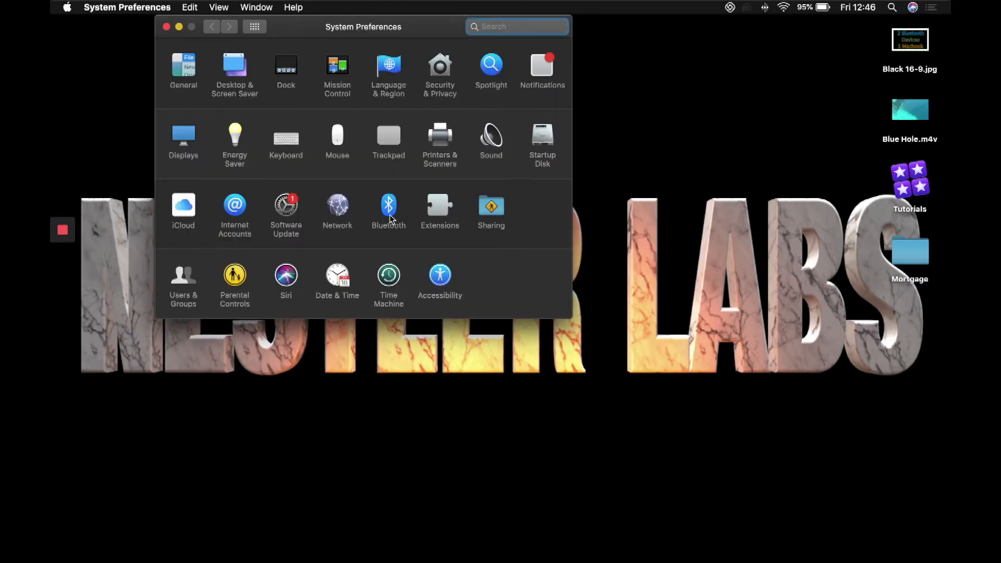
# - Confirm both Bluetooth headphones show Connected in the Bluetooth pane, then close it
pyautogui.click(388, 207)
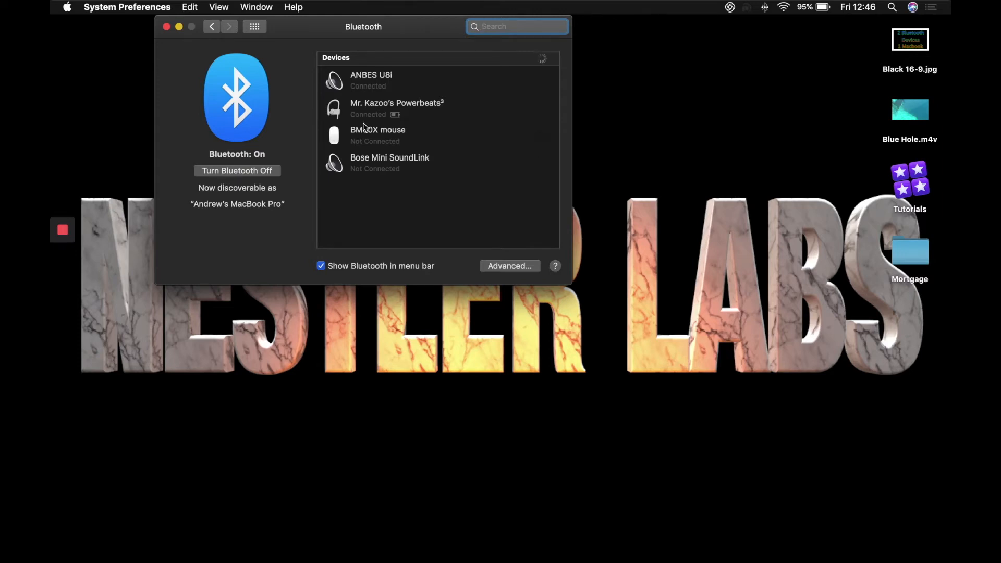
pyautogui.click(167, 27)
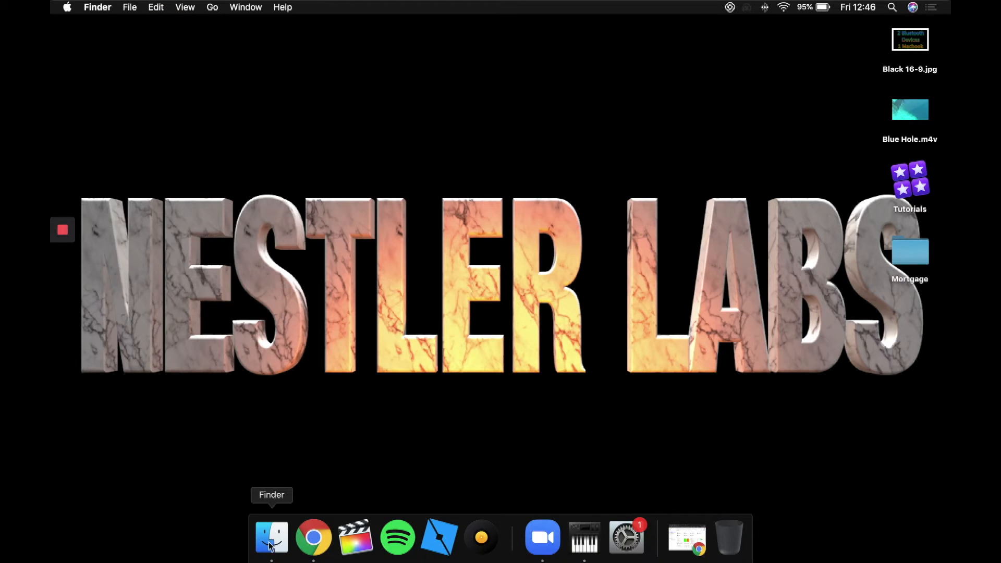
# - Launch Audio MIDI Setup from the Utilities folder via Finder's Go menu
pyautogui.click(271, 536)
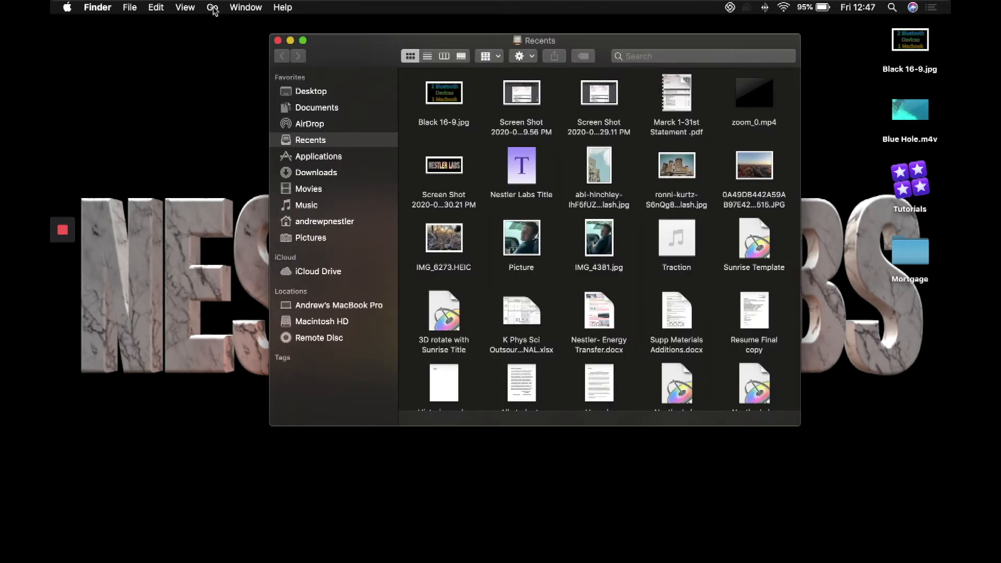
pyautogui.click(212, 7)
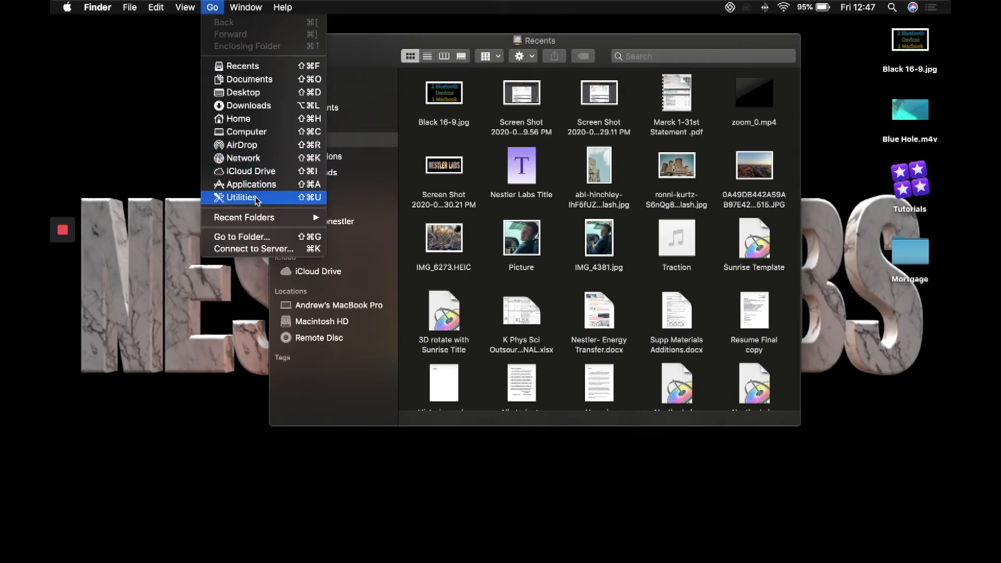
pyautogui.click(241, 197)
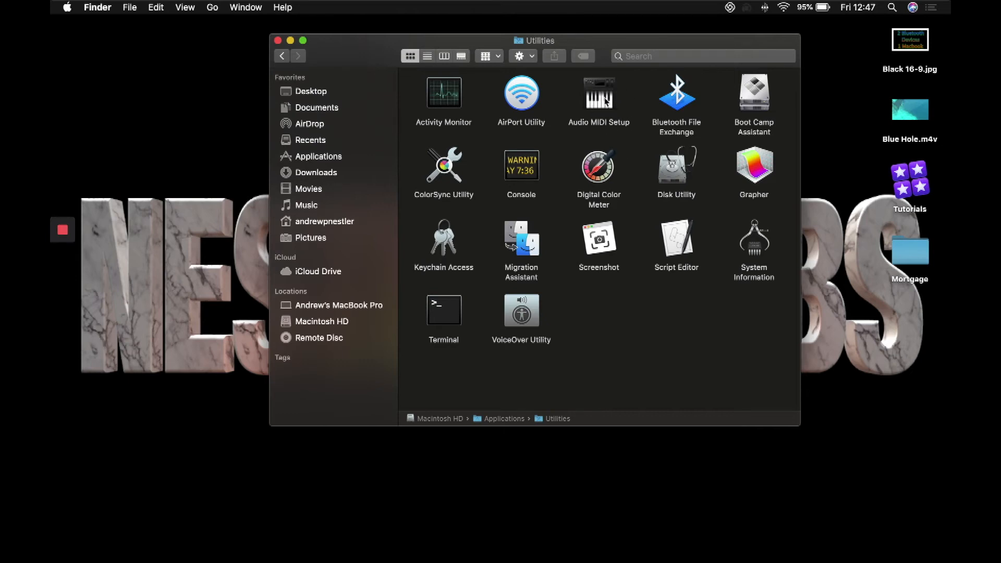
pyautogui.doubleClick(598, 91)
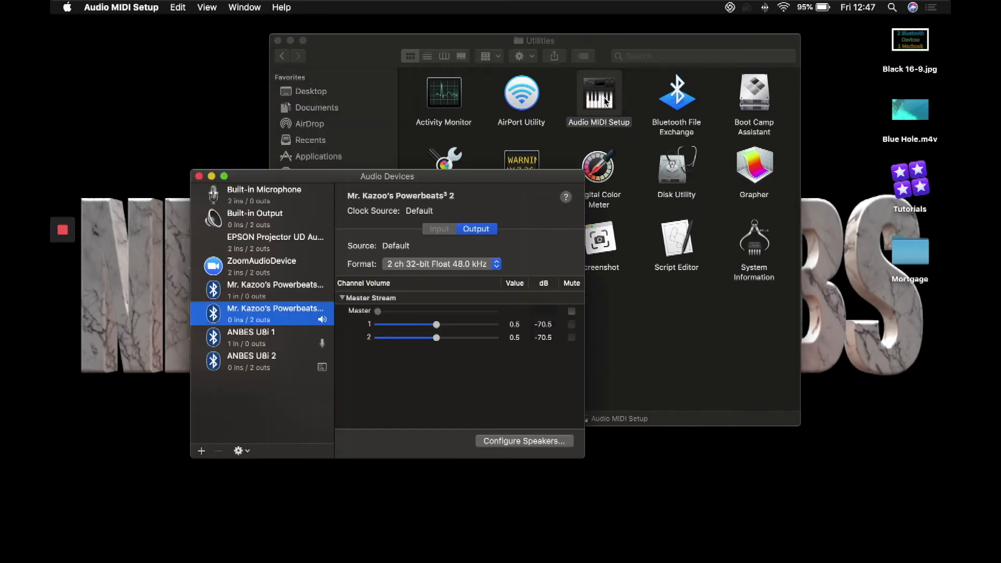
pyautogui.moveTo(272, 392)
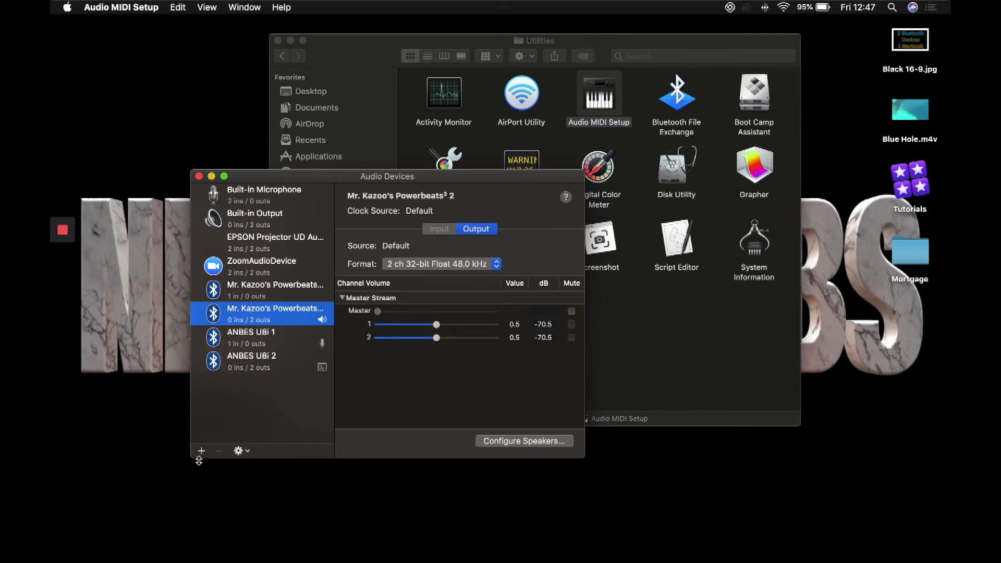
# - Add a new Multi-Output Device from the + menu in the Audio Devices window
pyautogui.click(201, 450)
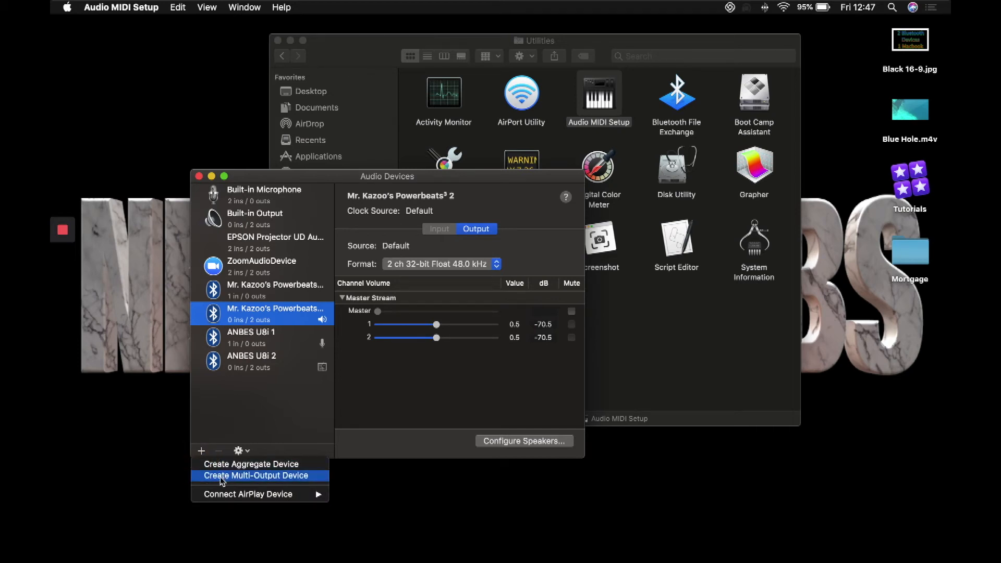
pyautogui.click(256, 476)
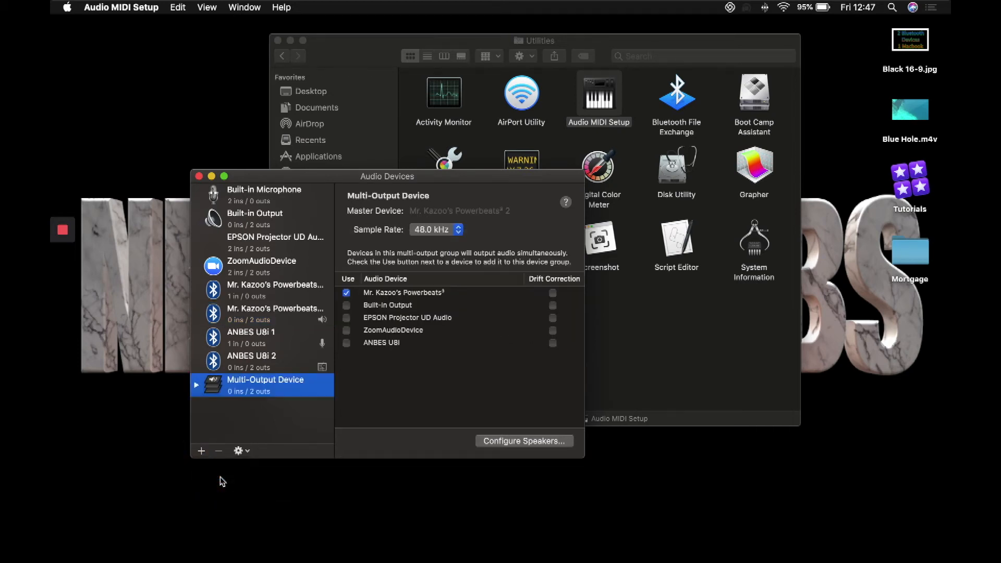
pyautogui.moveTo(428, 272)
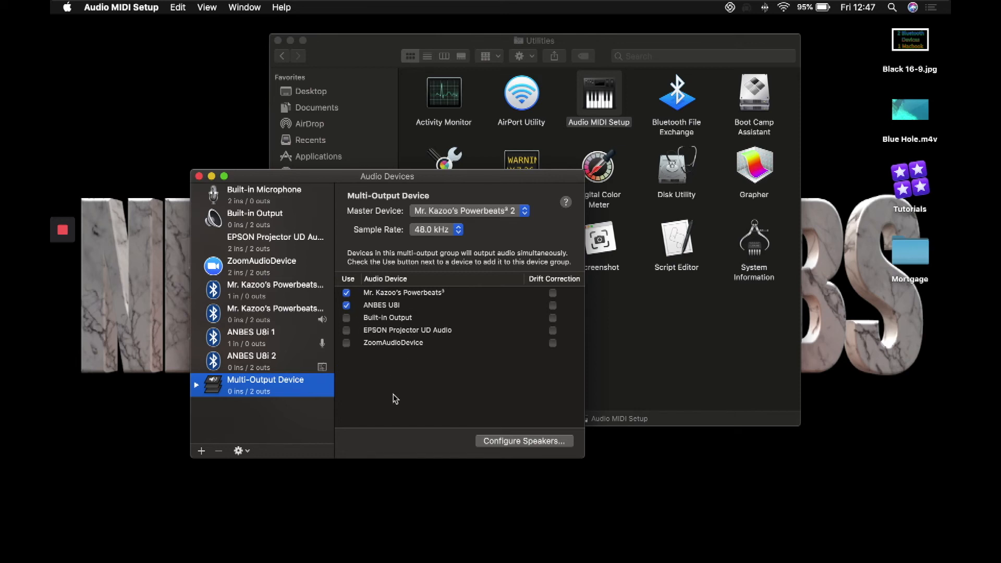
pyautogui.moveTo(248, 393)
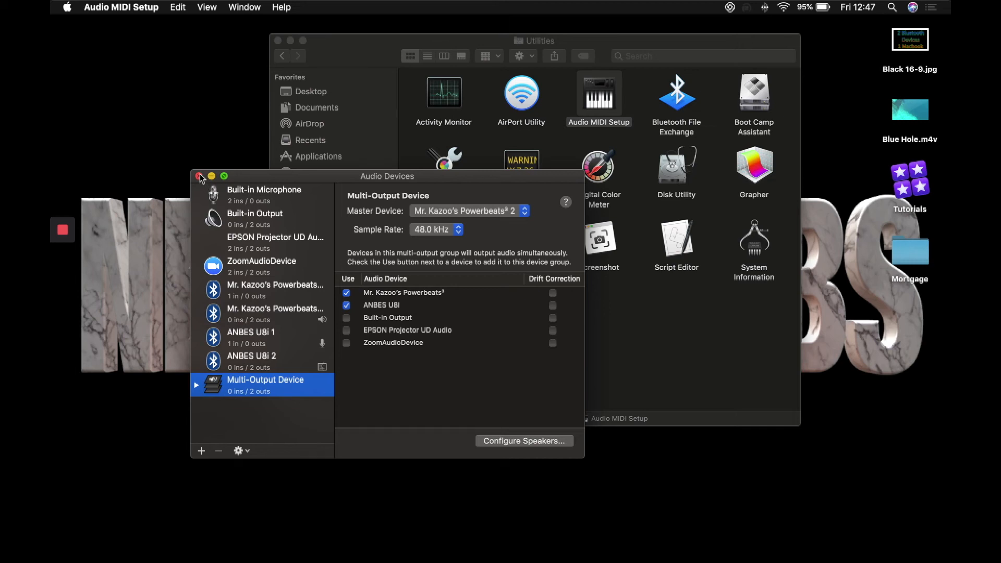
# - Close Audio MIDI Setup and Finder, then launch System Preferences from Spotlight
pyautogui.click(201, 176)
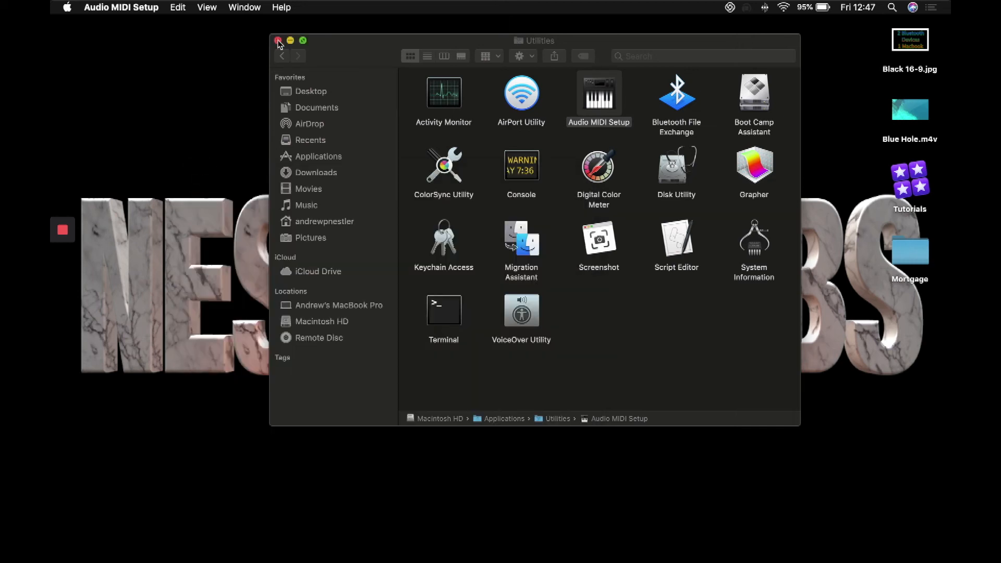
pyautogui.click(277, 41)
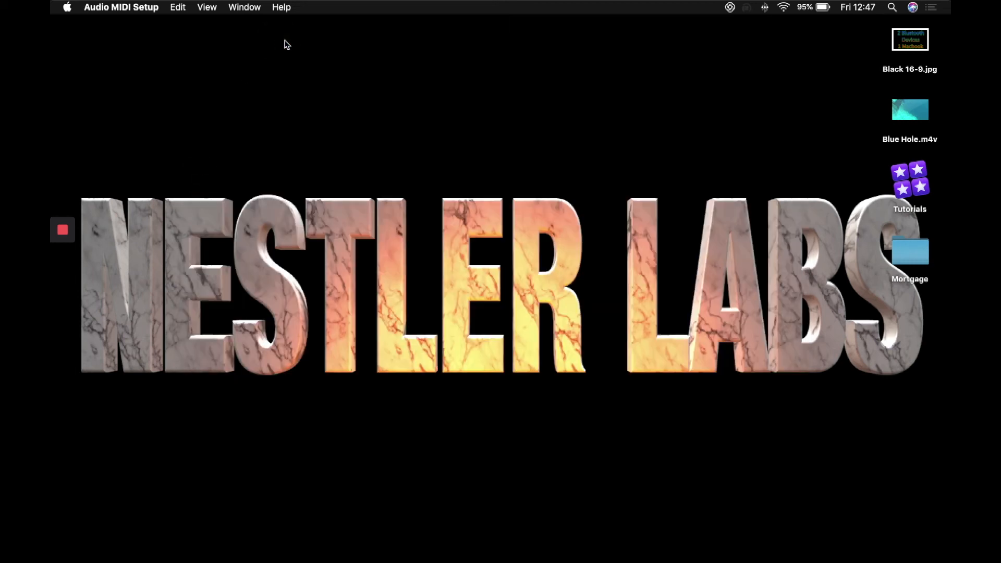
pyautogui.click(892, 7)
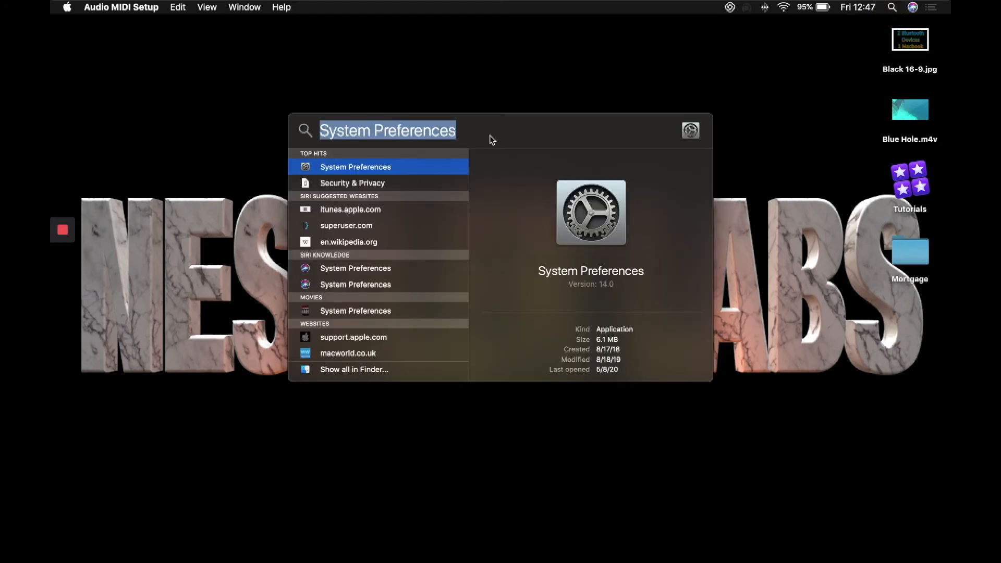
pyautogui.click(354, 167)
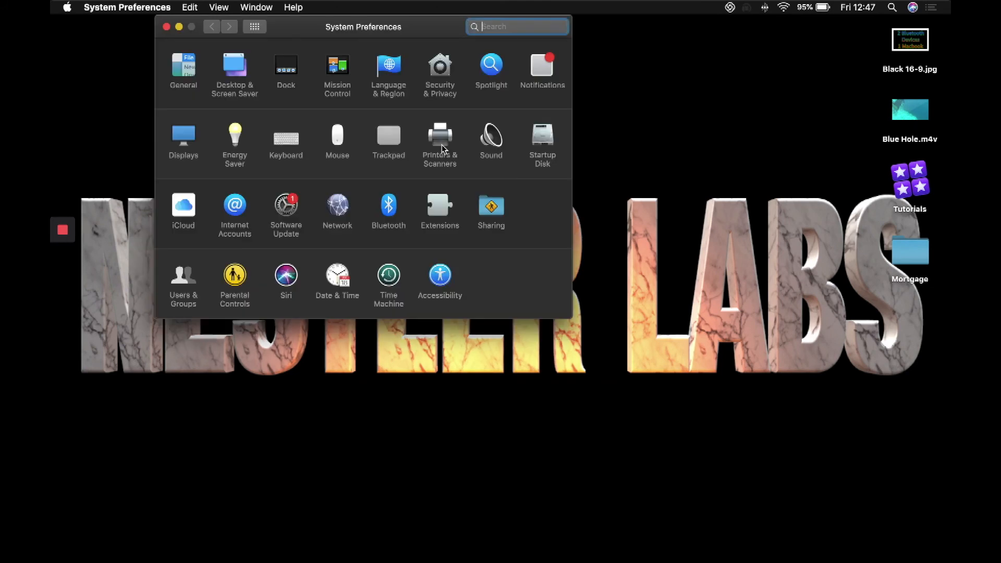
pyautogui.moveTo(491, 138)
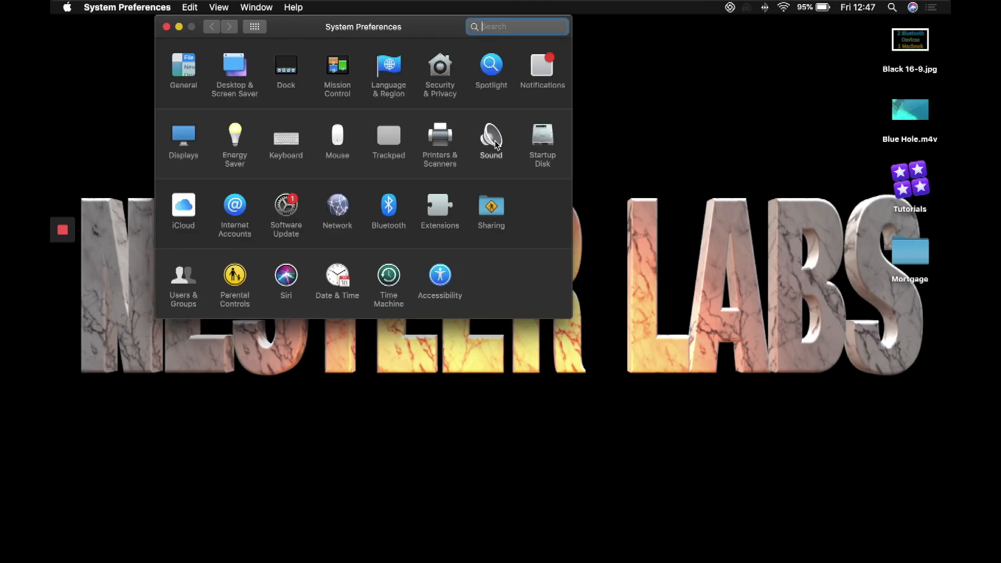
# - Choose Multi-Output Device as the sound output in the Sound pane
pyautogui.click(491, 136)
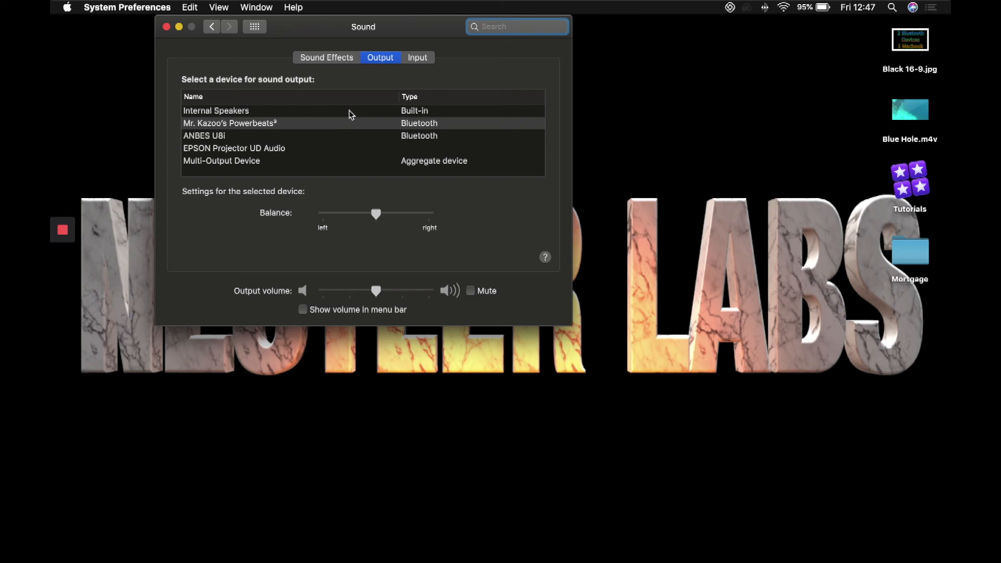
pyautogui.click(221, 161)
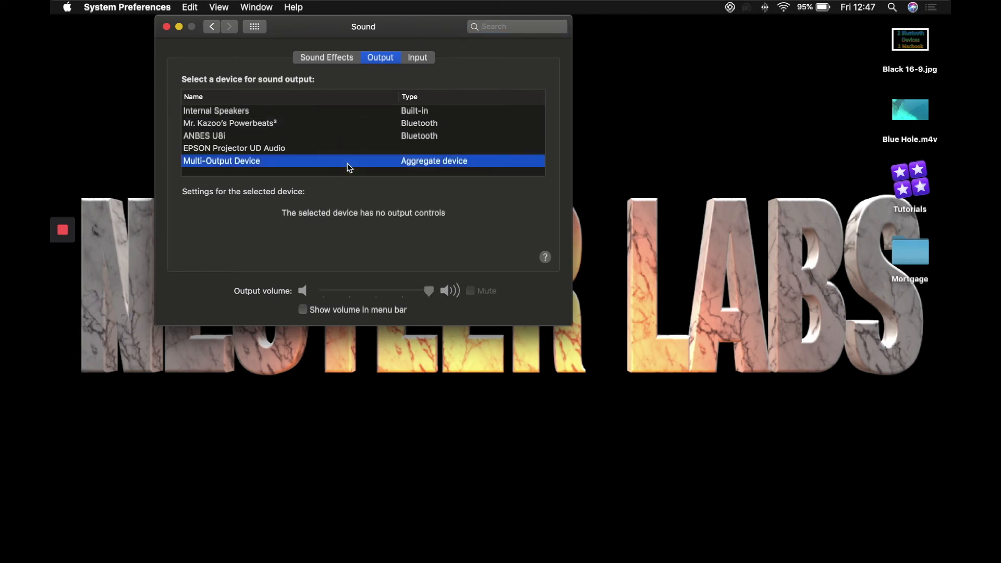